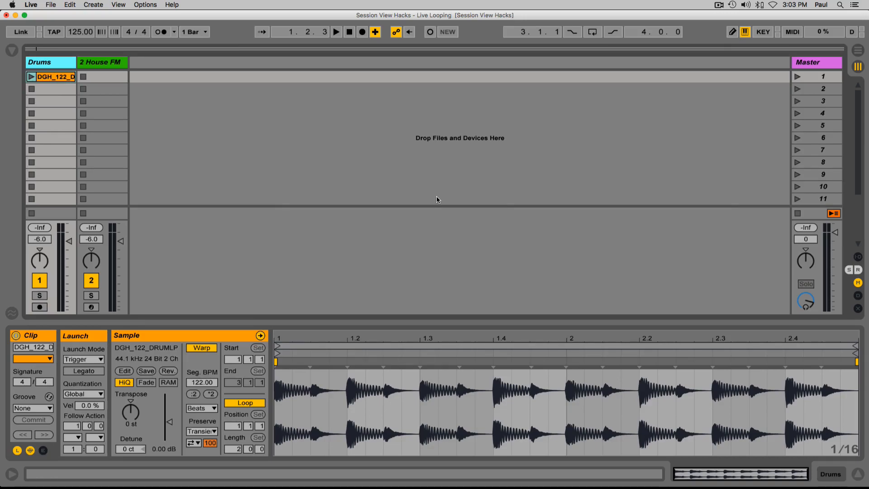
pyautogui.moveTo(138, 109)
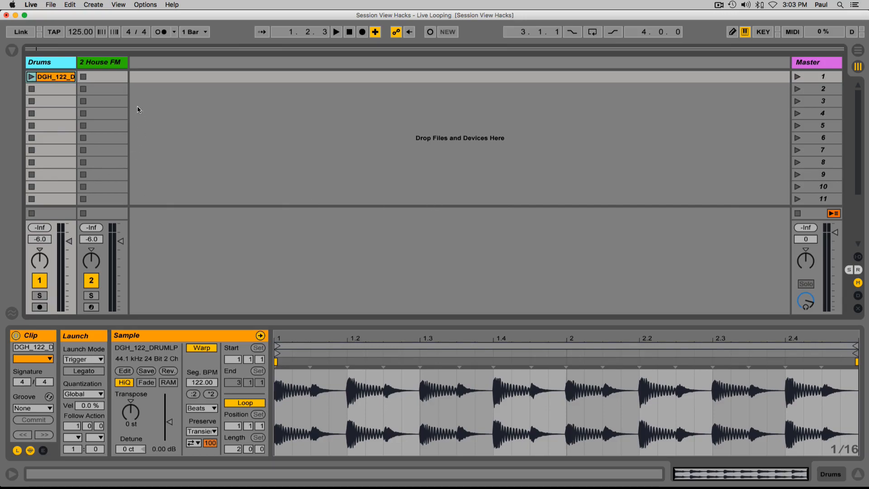
pyautogui.moveTo(116, 82)
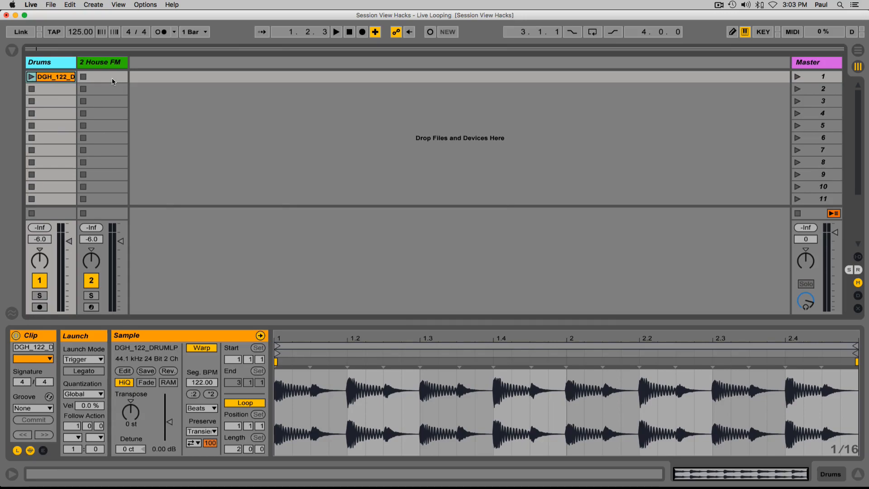
# - Select House FM, launch the Drums loop, and start recording in House FM's first slot
pyautogui.click(102, 62)
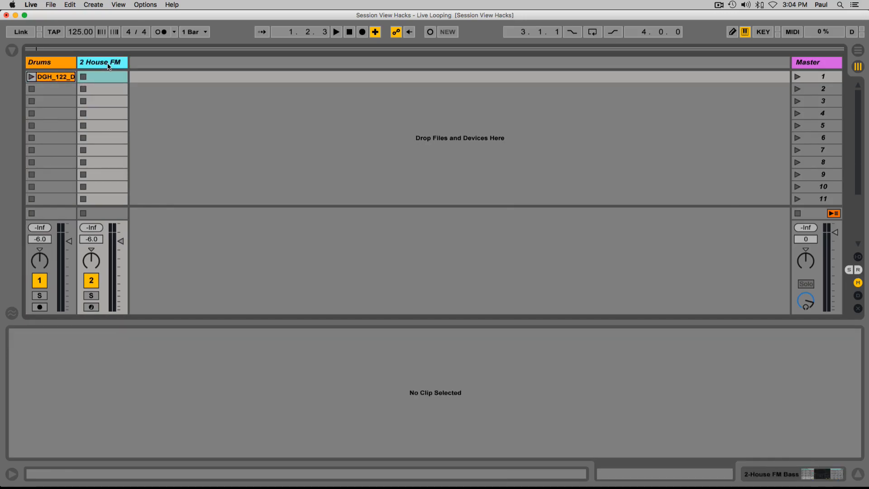
pyautogui.click(51, 76)
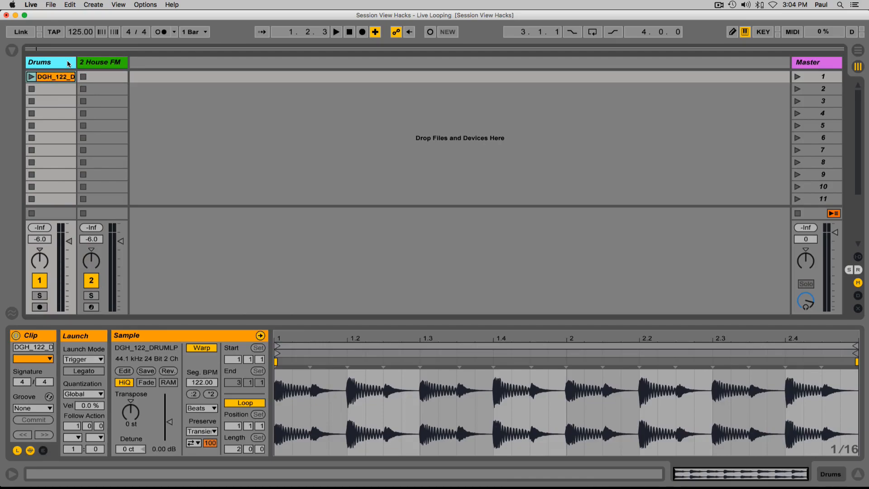
pyautogui.moveTo(98, 79)
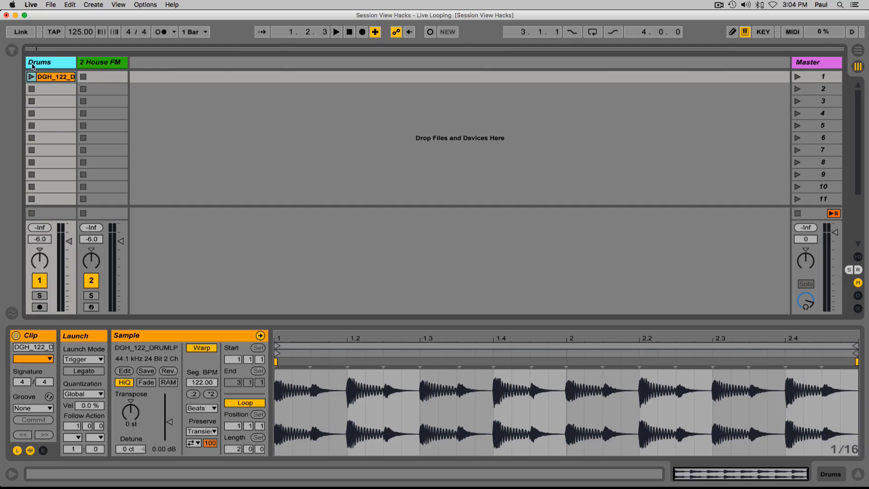
pyautogui.moveTo(49, 70)
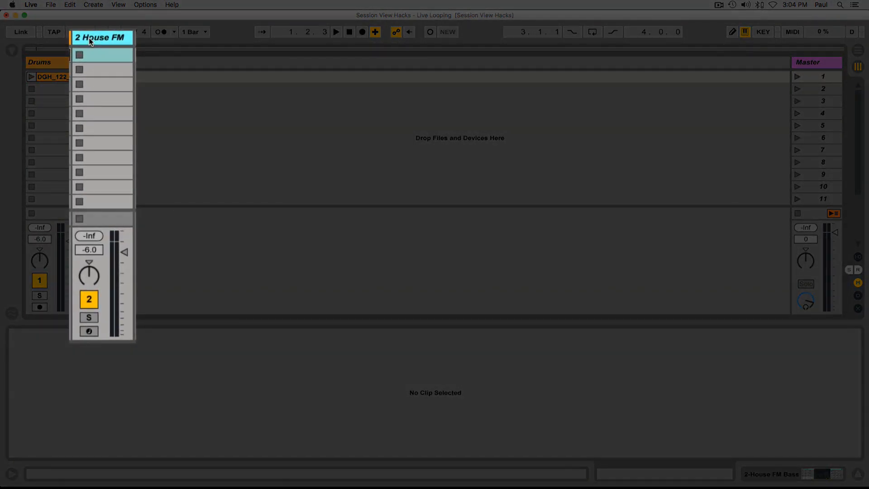
pyautogui.click(89, 331)
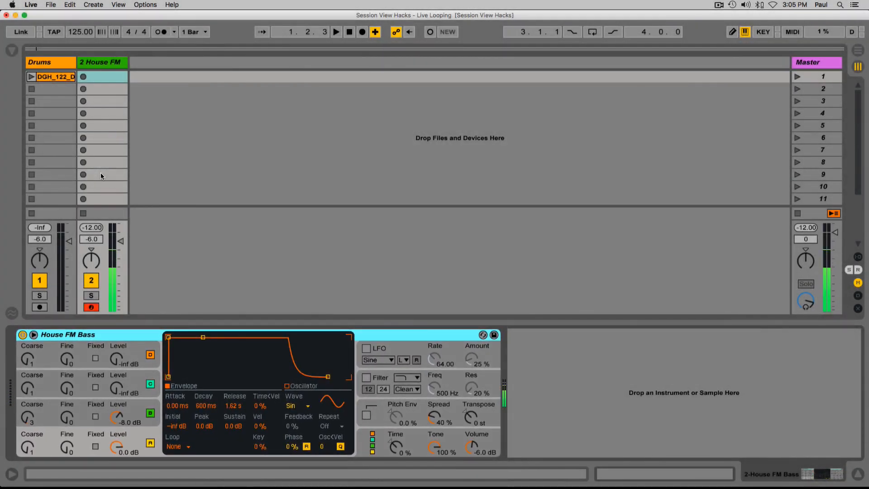
pyautogui.click(50, 62)
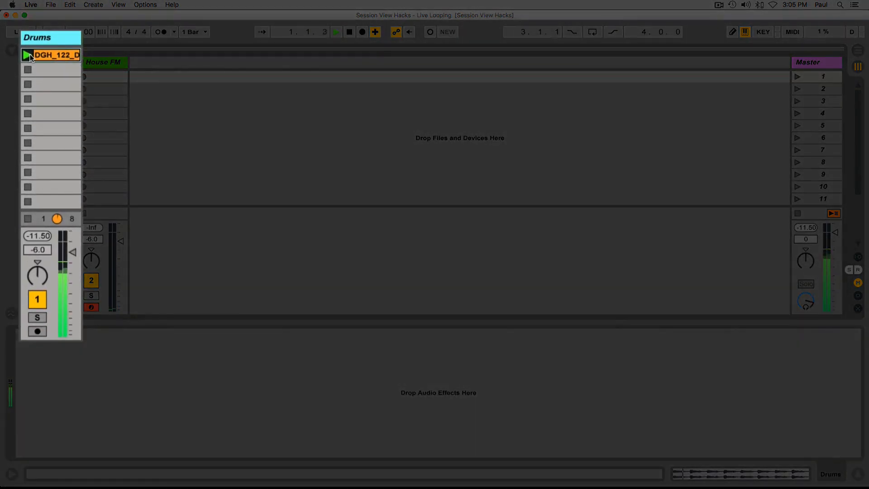
pyautogui.click(27, 55)
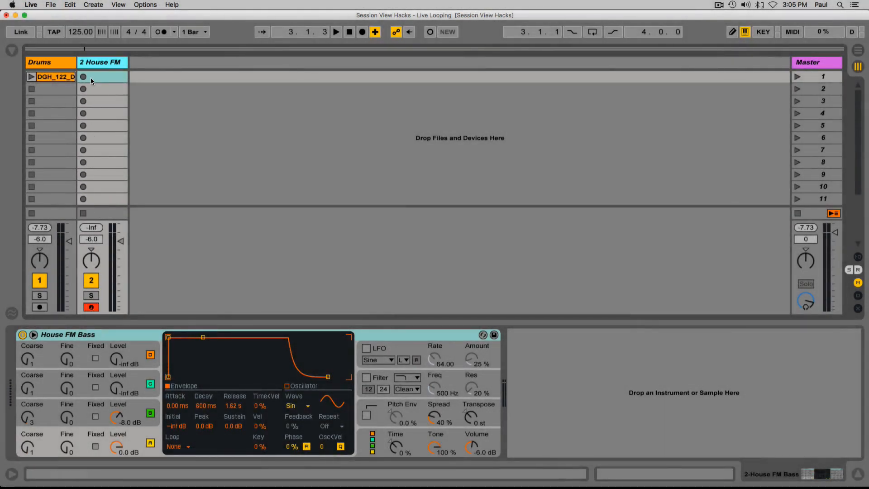
pyautogui.moveTo(96, 79)
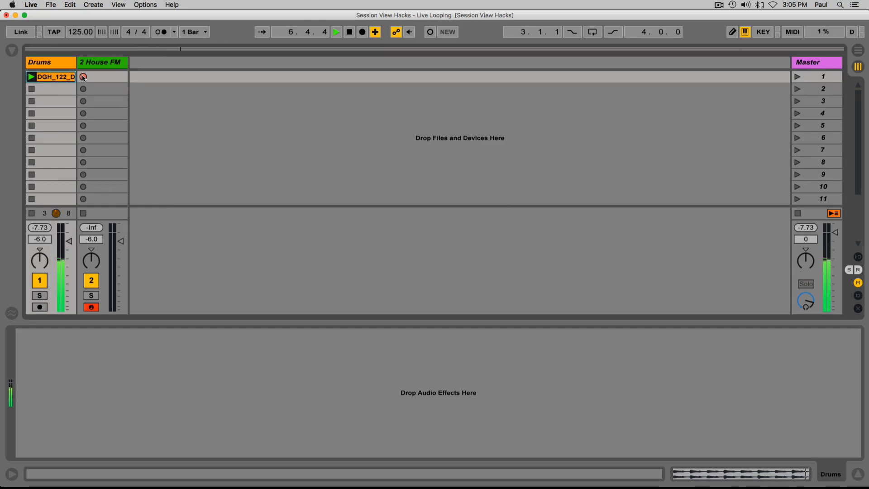
# - Record the D0, F0 and G0 bass line into House FM's first slot
pyautogui.click(84, 77)
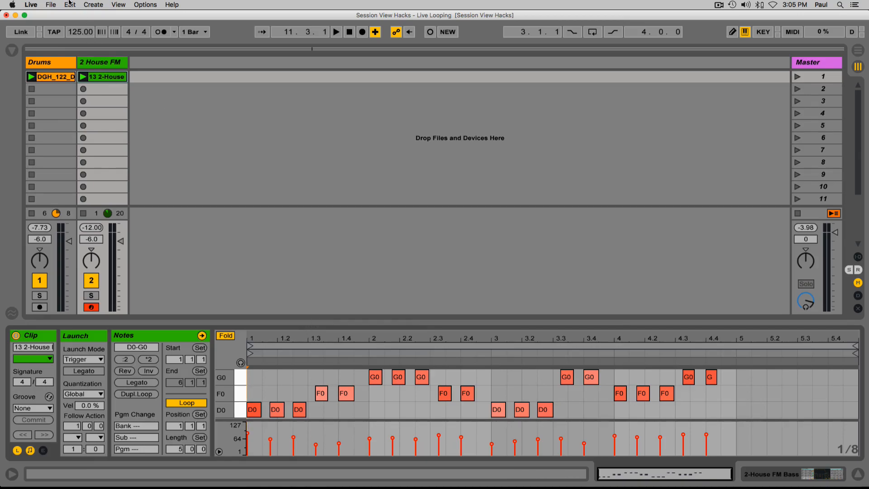
# - Set Edit > Record Quantization to Sixteenth-Note Quantization
pyautogui.click(69, 5)
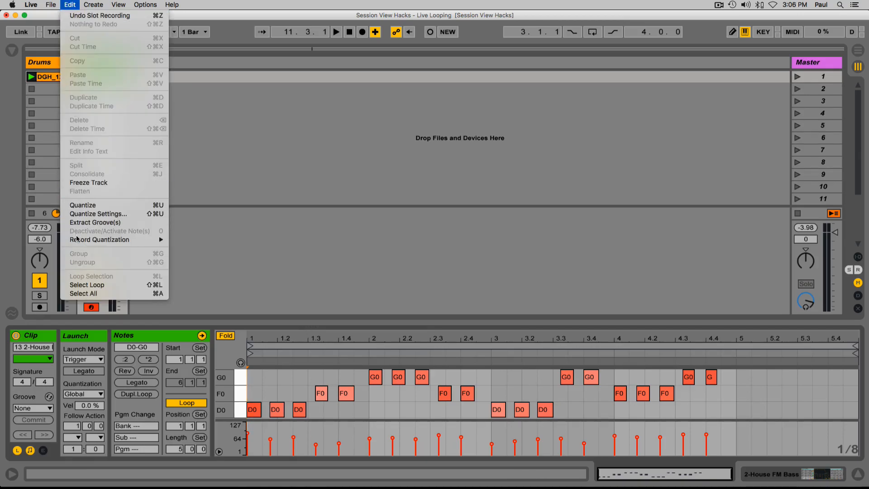
pyautogui.moveTo(100, 239)
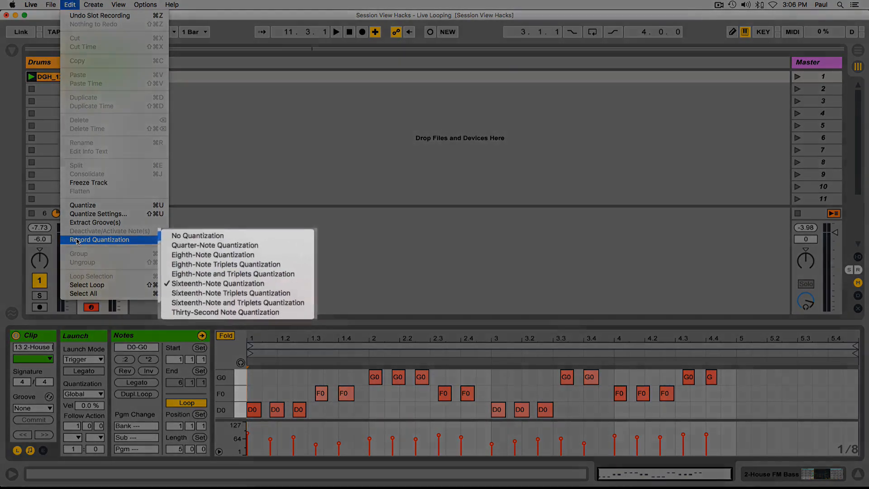
pyautogui.moveTo(216, 284)
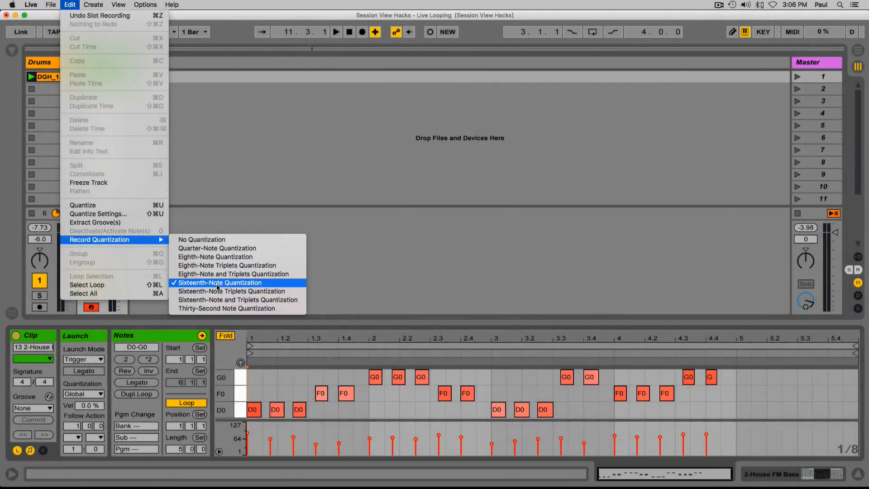
pyautogui.moveTo(215, 257)
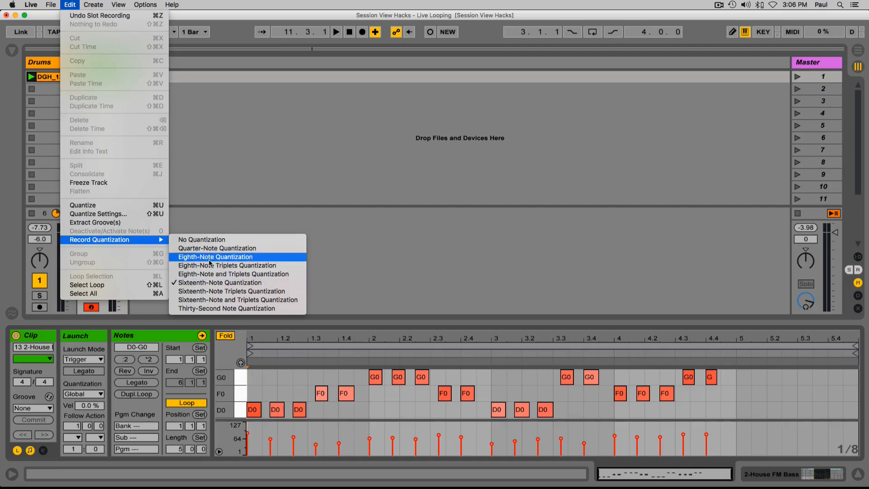
pyautogui.moveTo(219, 282)
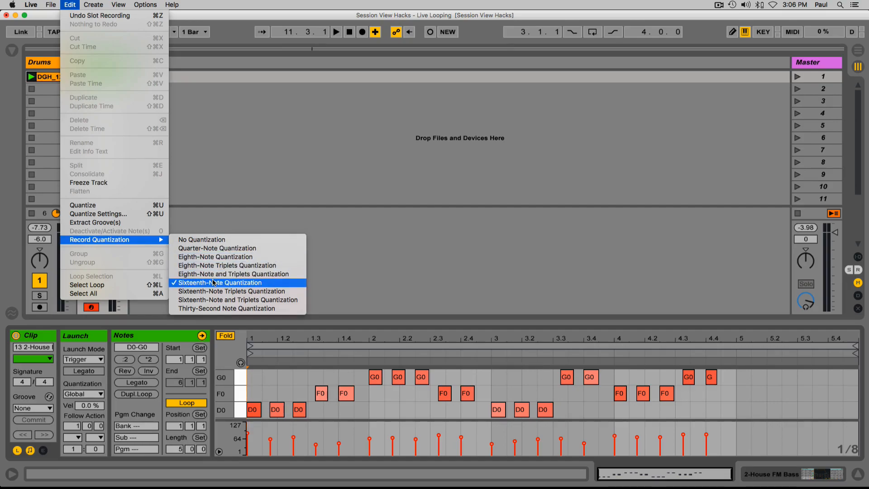
pyautogui.click(220, 282)
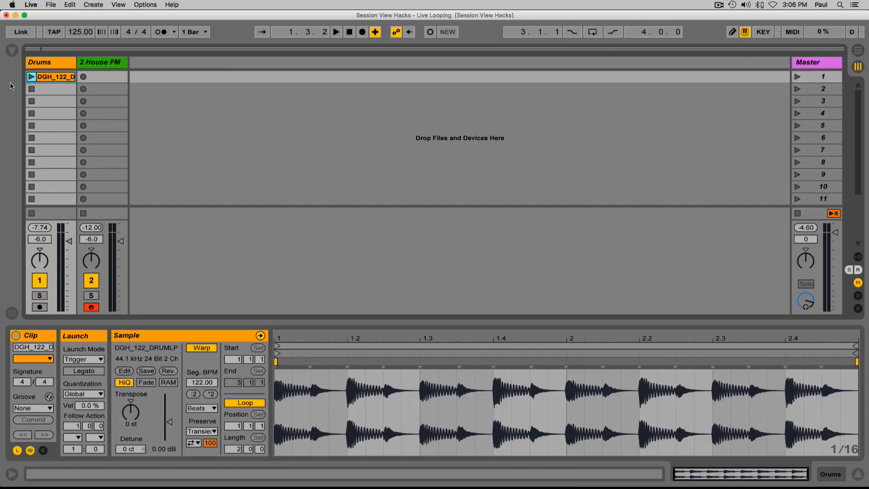
# - Relaunch the drum loop, record a new House FM bass clip, and loop it
pyautogui.click(31, 76)
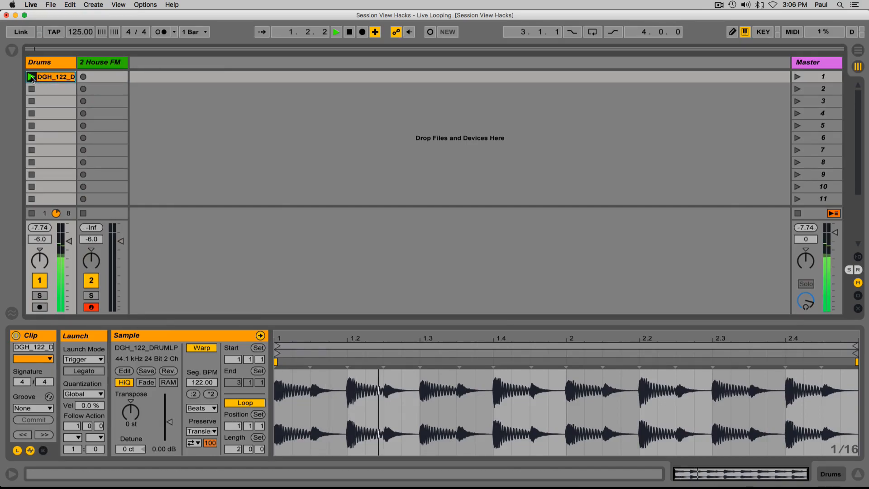
pyautogui.click(30, 77)
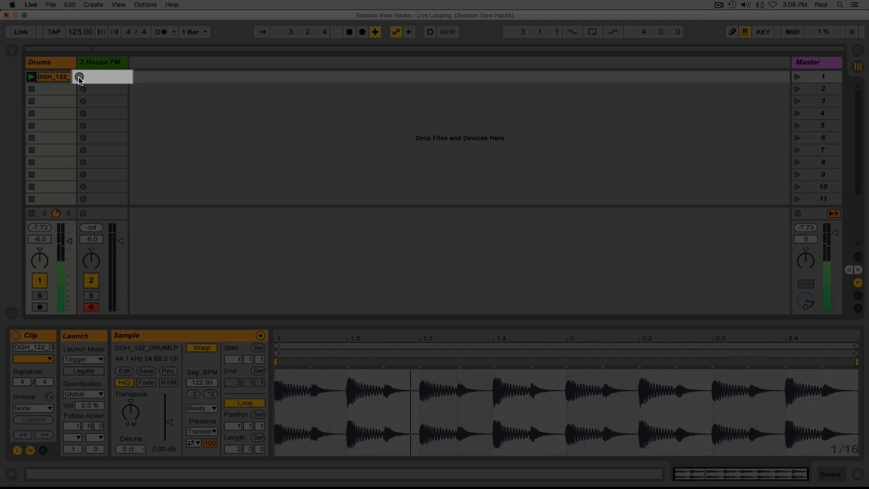
pyautogui.click(84, 77)
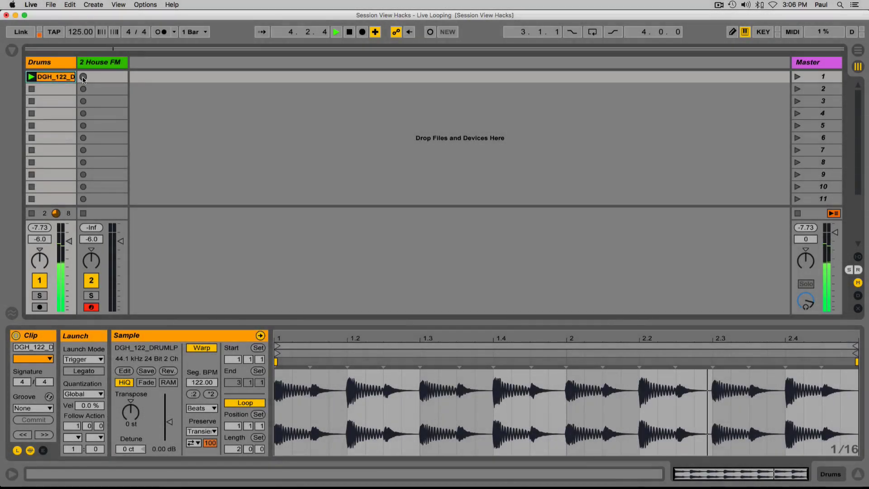
pyautogui.click(82, 76)
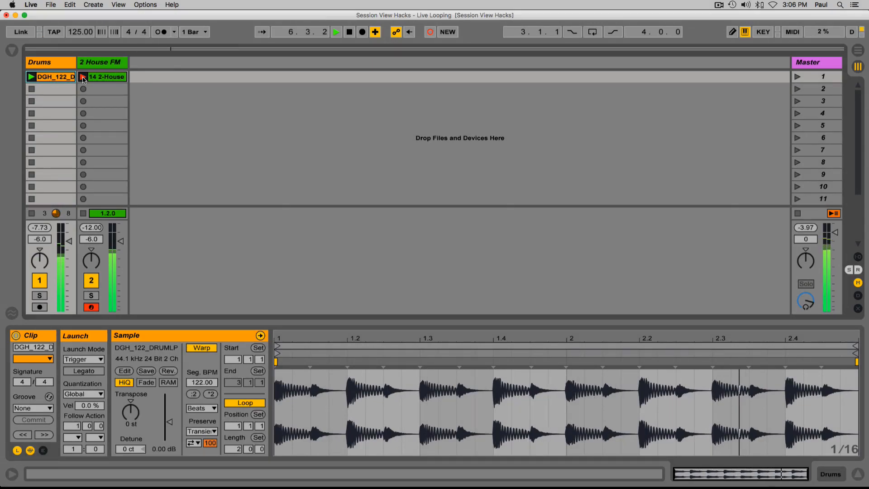
pyautogui.click(83, 77)
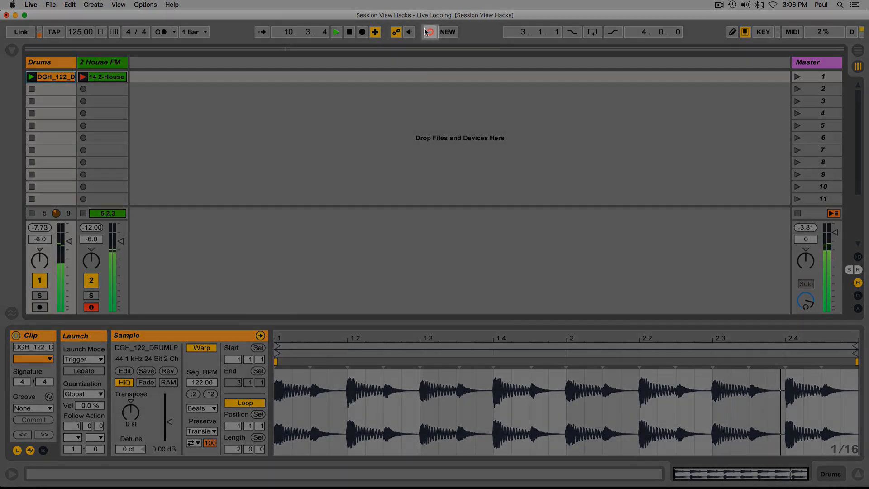
pyautogui.click(430, 32)
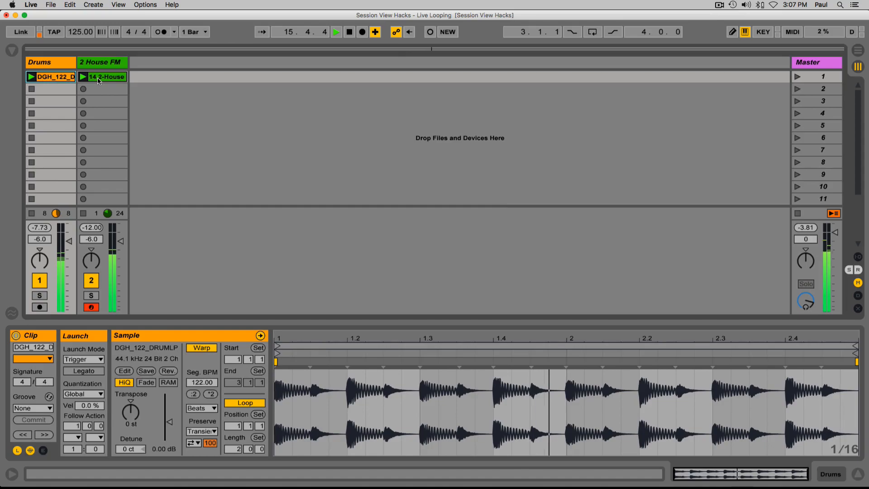
# - Open the bass clip in an enlarged Detail View and keep Global Quantization at 1 Bar
pyautogui.click(106, 77)
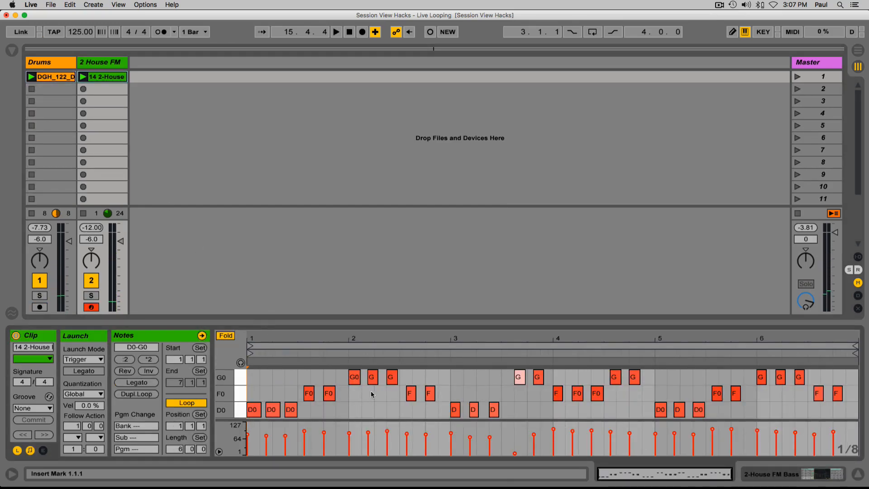
pyautogui.moveTo(220, 306); pyautogui.dragTo(220, 272)
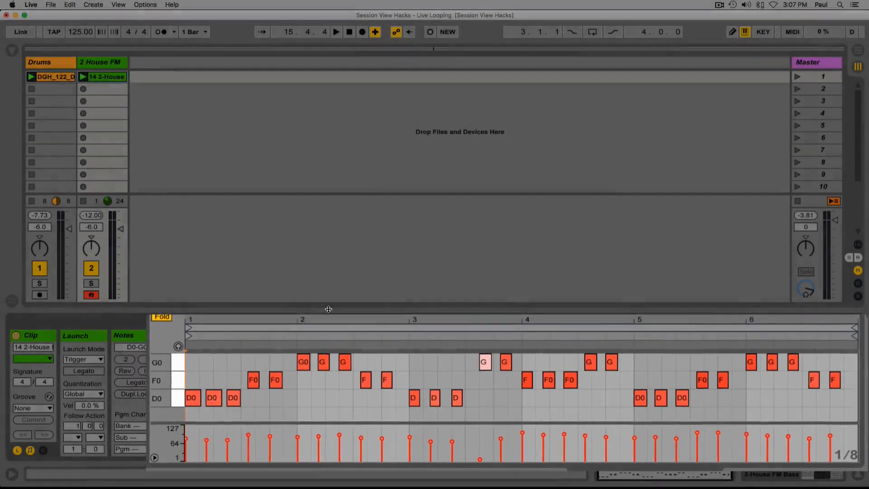
pyautogui.click(203, 335)
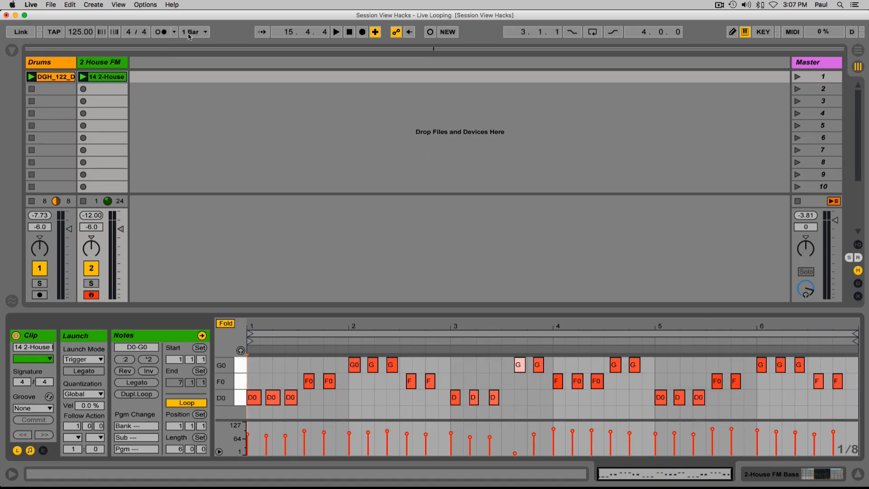
pyautogui.click(193, 32)
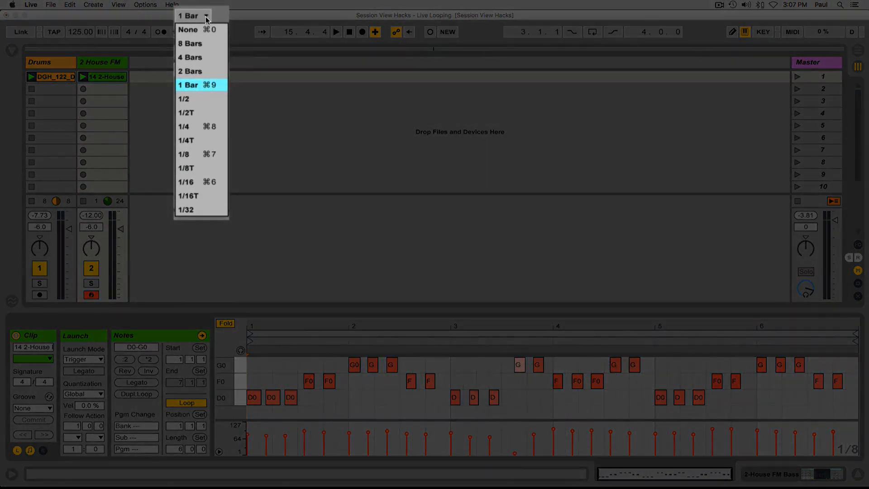
pyautogui.click(188, 85)
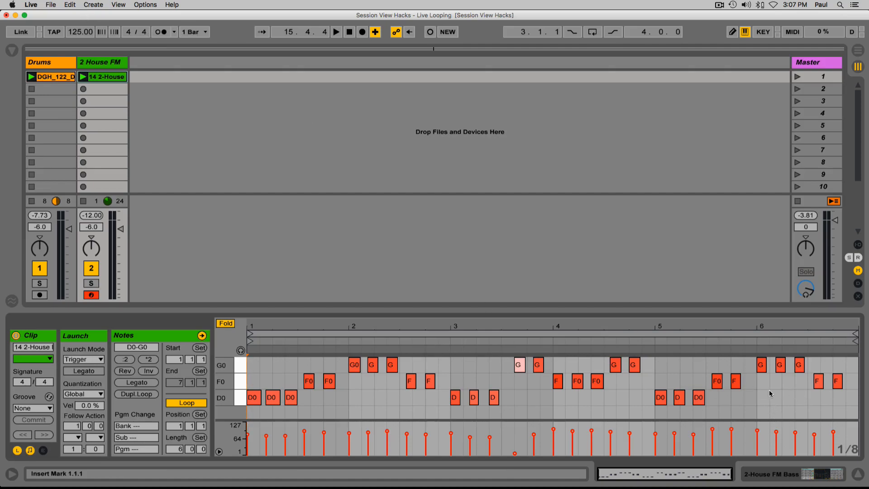
pyautogui.moveTo(787, 406)
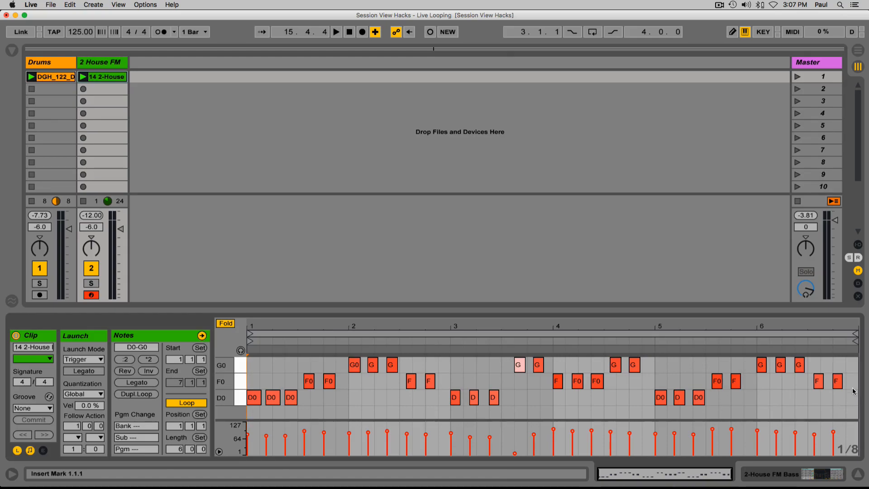
pyautogui.moveTo(216, 276)
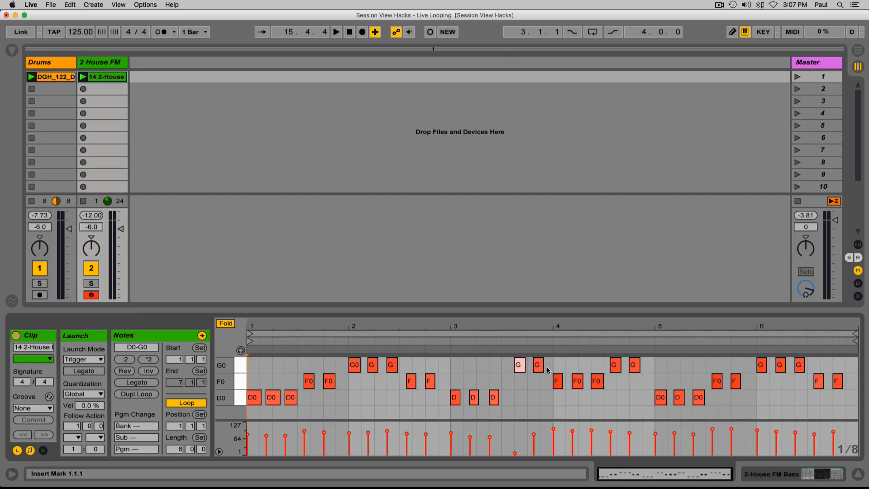
pyautogui.moveTo(457, 370)
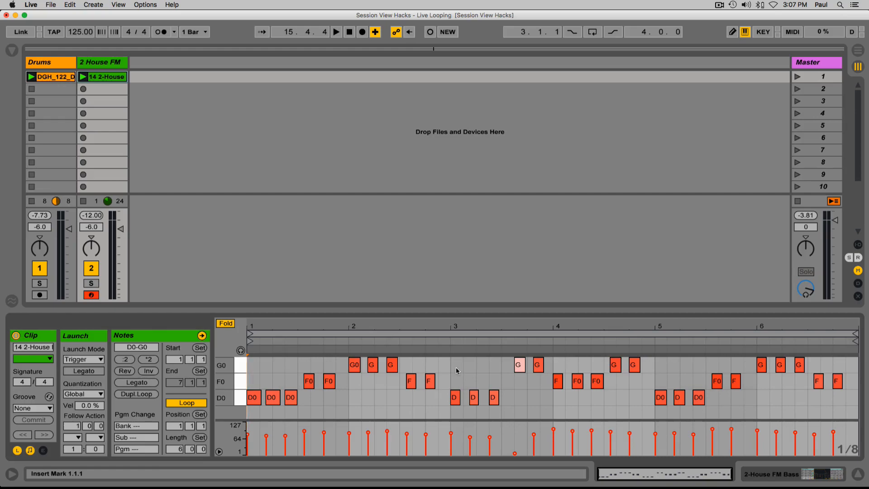
pyautogui.moveTo(448, 370)
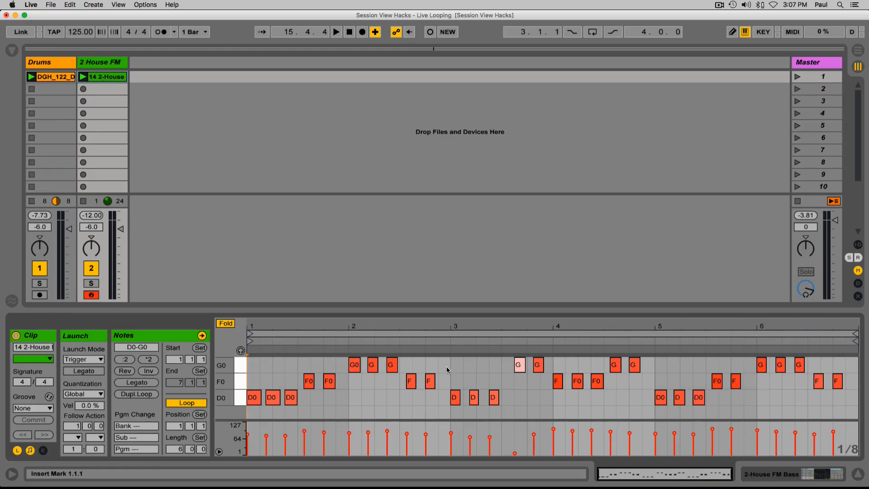
pyautogui.moveTo(451, 368)
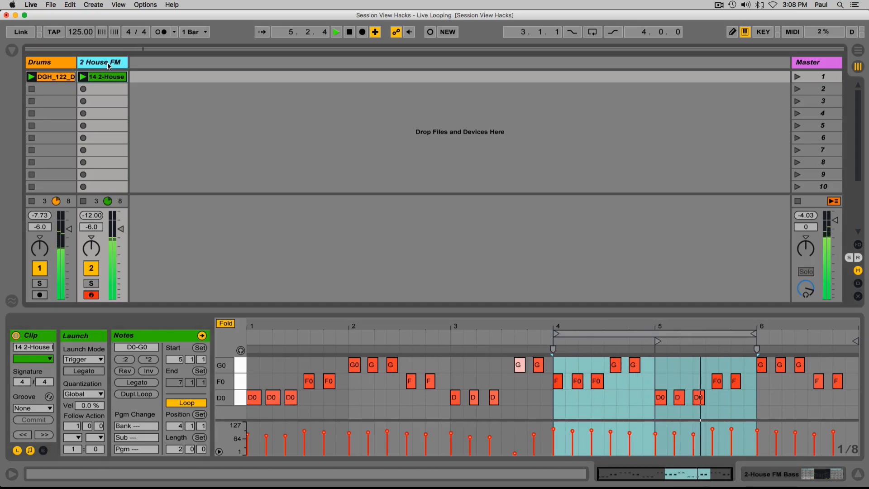
# - Add a new MIDI track and load A Snow Pad.adg from the Browser's Pad sounds
pyautogui.press('shift+cmd+t')
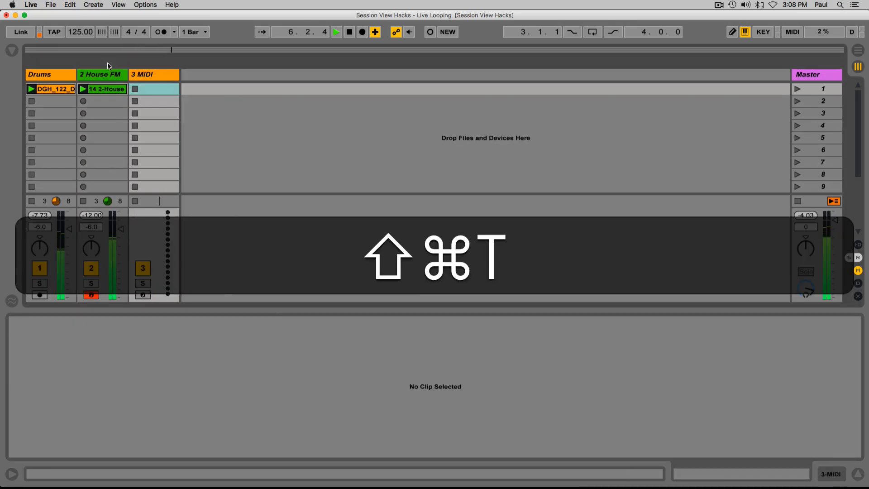
pyautogui.press('shift+cmd+t')
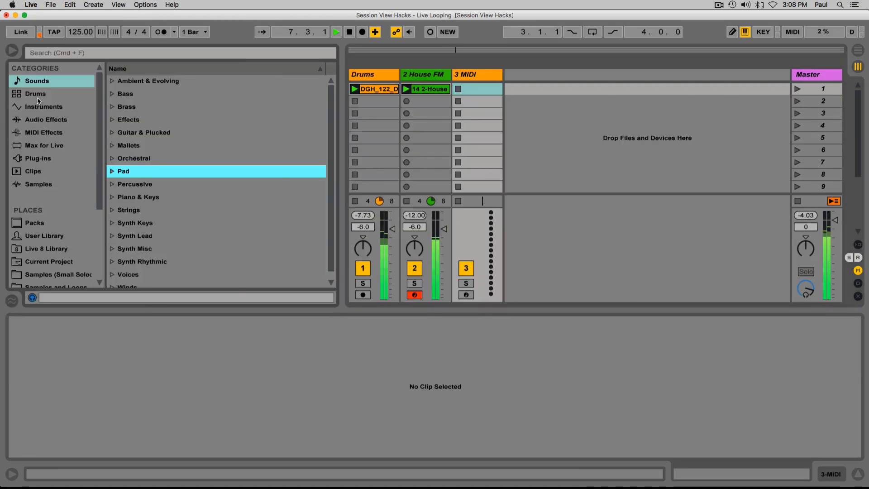
pyautogui.click(123, 171)
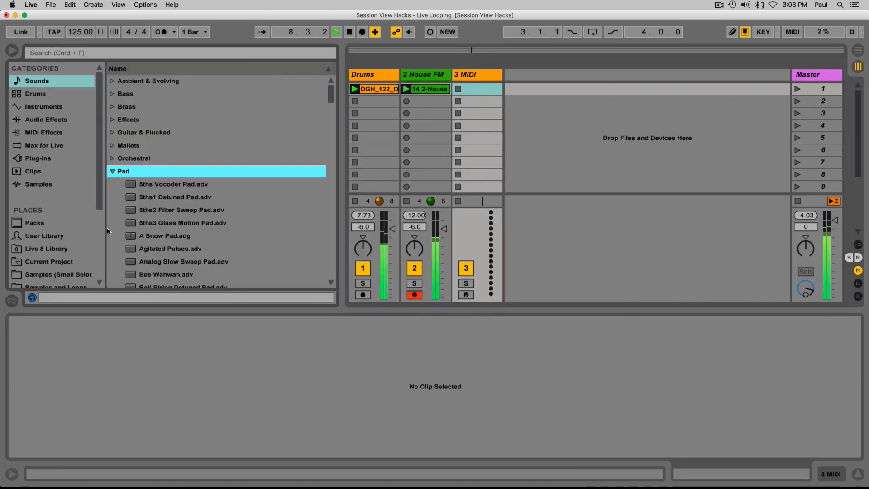
pyautogui.click(165, 158)
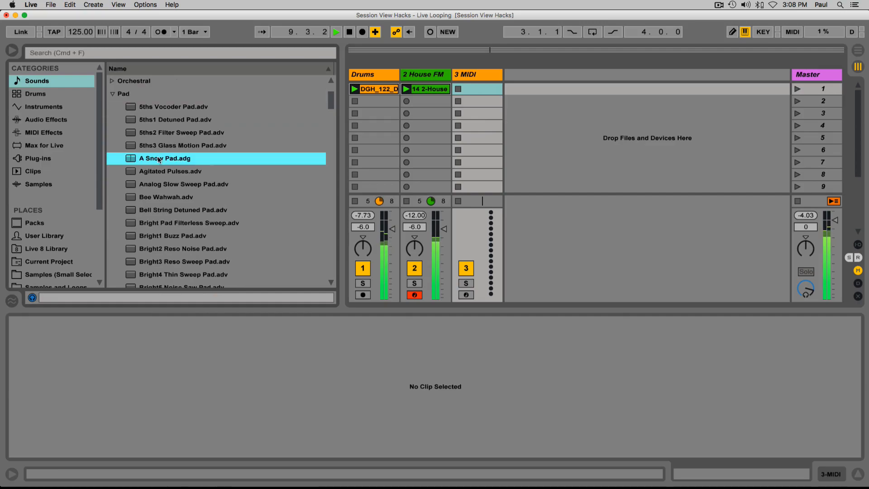
pyautogui.doubleClick(164, 158)
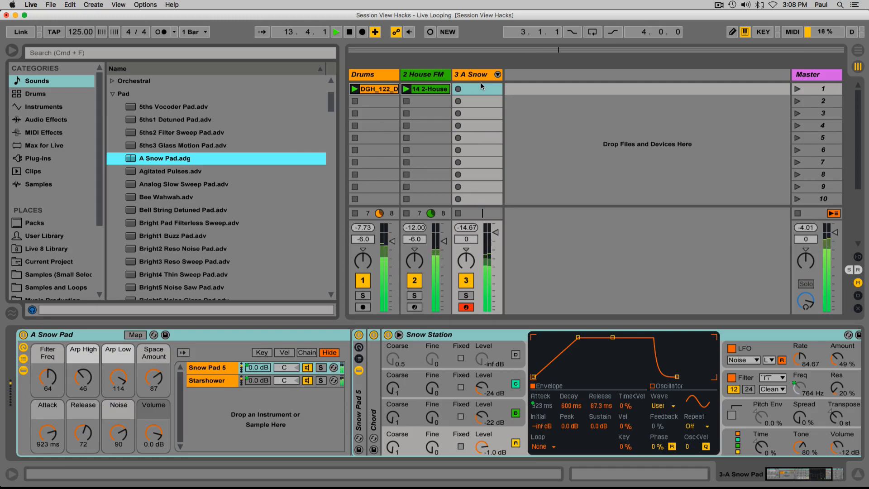
# - Hide the Browser, record a pad clip in the Snow Pad track's first slot, and open its notes
pyautogui.click(10, 54)
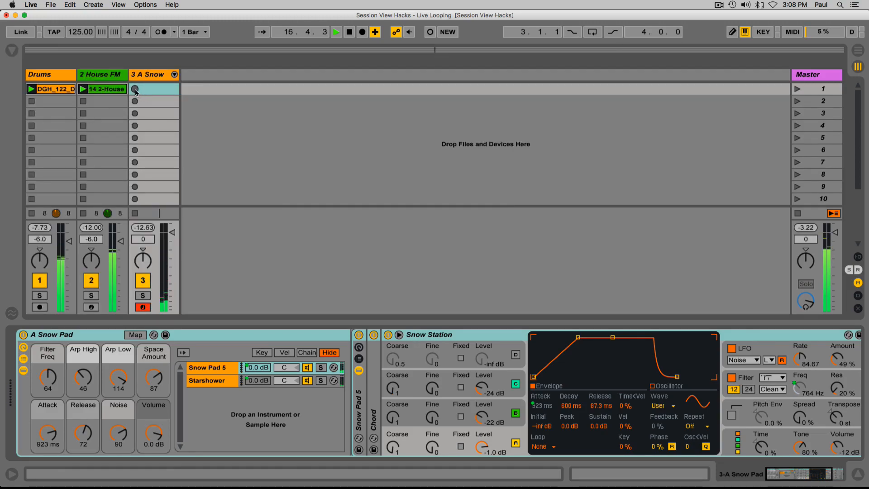
pyautogui.click(154, 89)
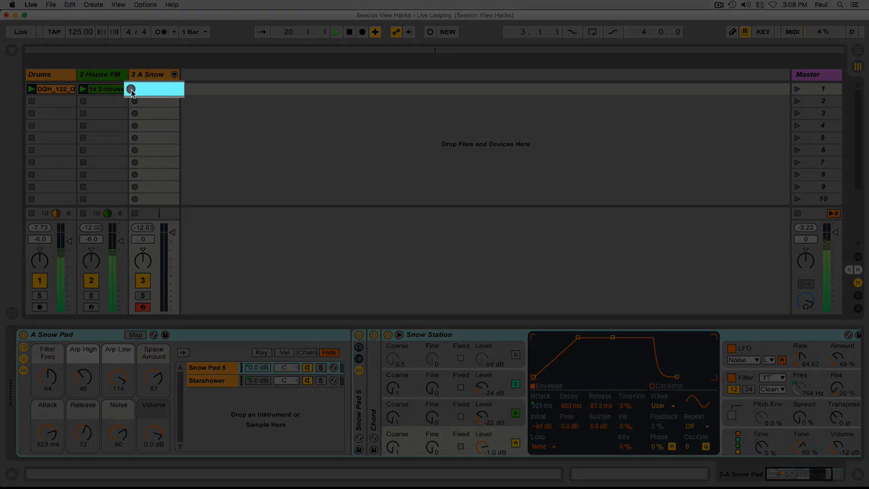
pyautogui.click(132, 89)
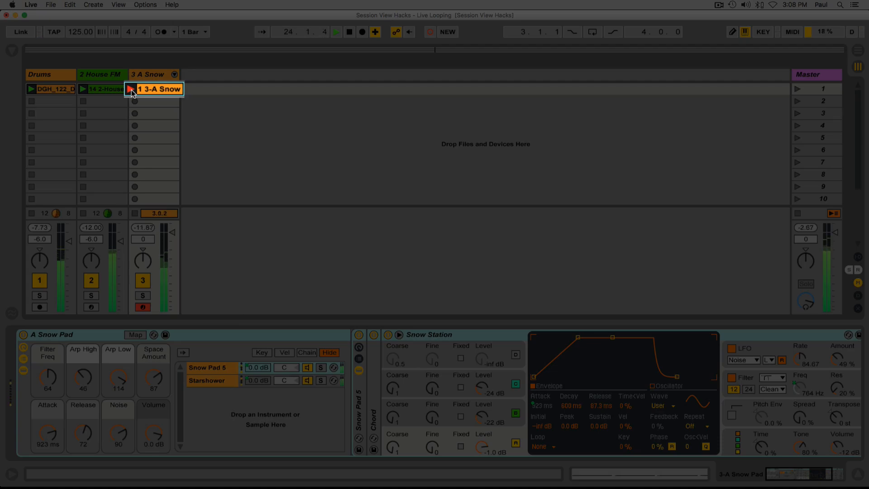
pyautogui.click(133, 89)
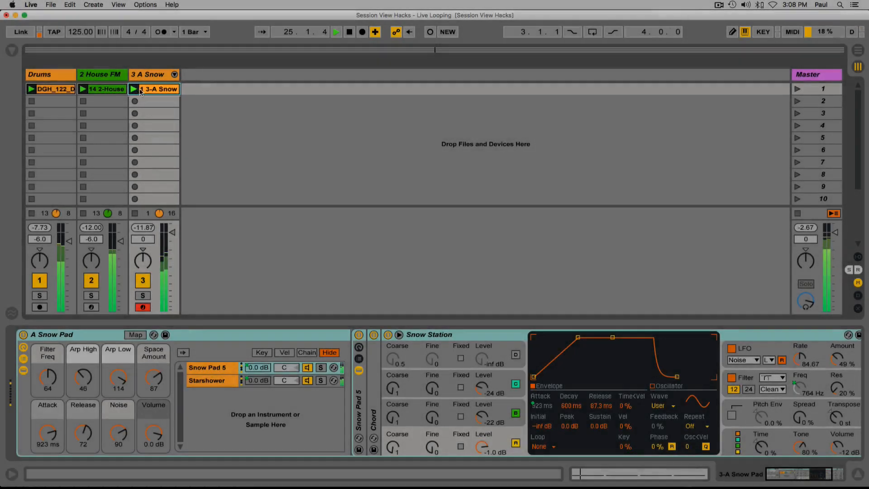
pyautogui.doubleClick(159, 89)
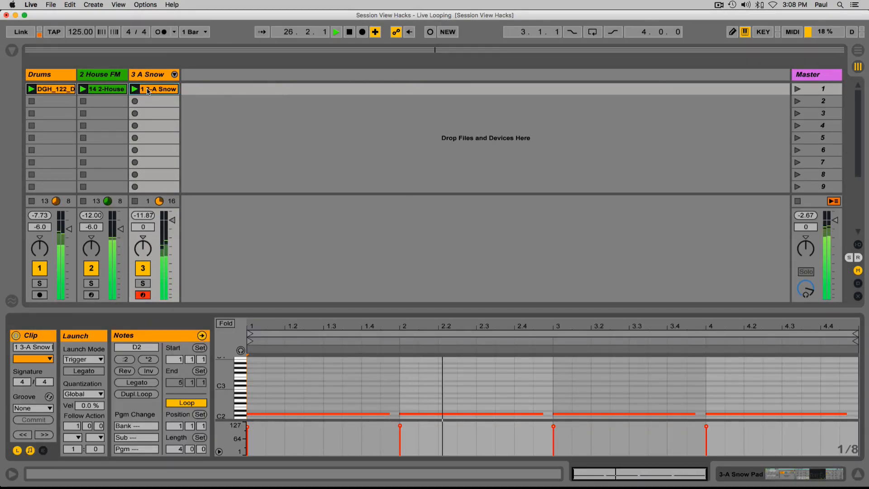